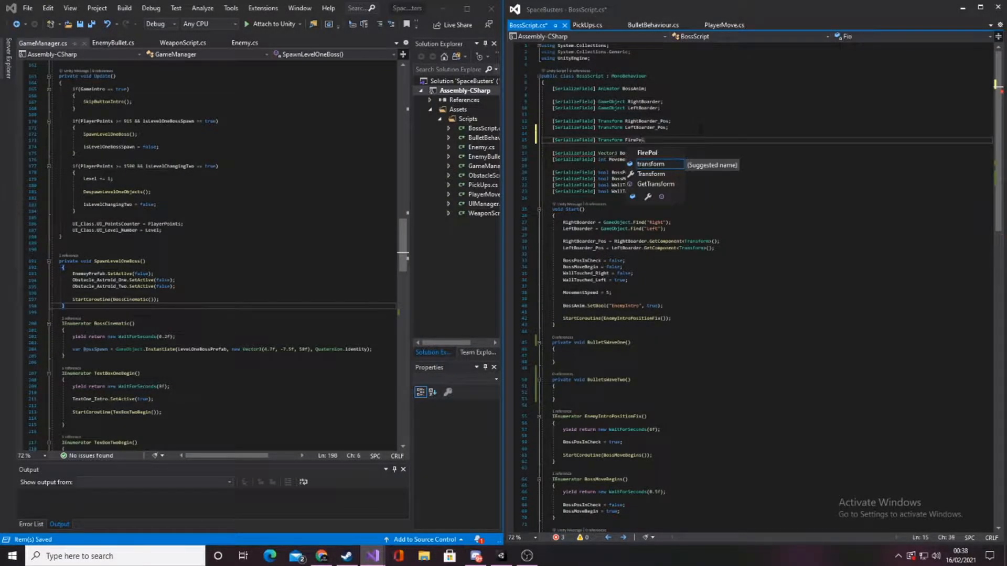
- Scroll through the store page and reach Neon Hopper's options menu
{"action": "left_click", "coordinate": [473, 556]}
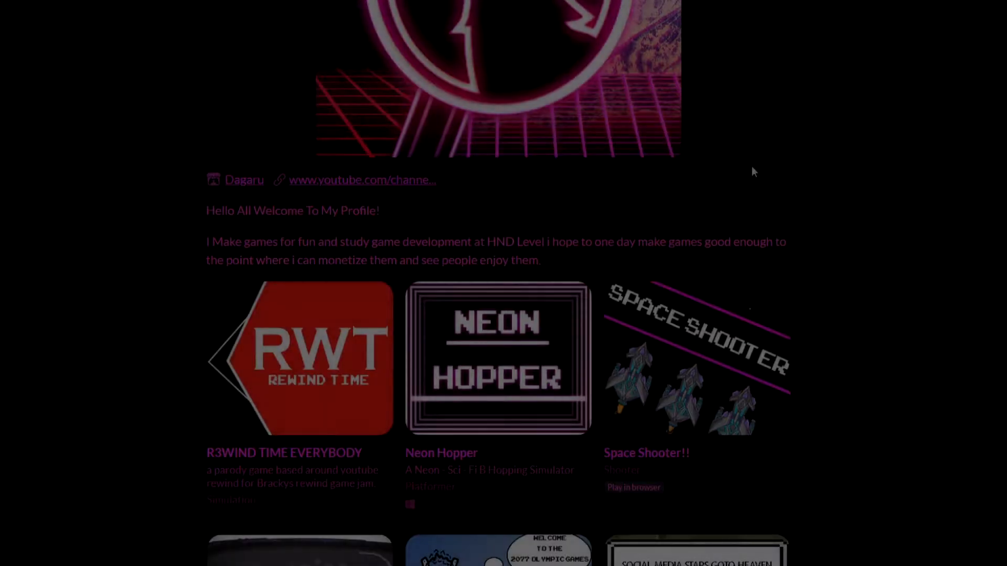
{"action": "scroll", "scroll_direction": "down", "scroll_amount": 3}
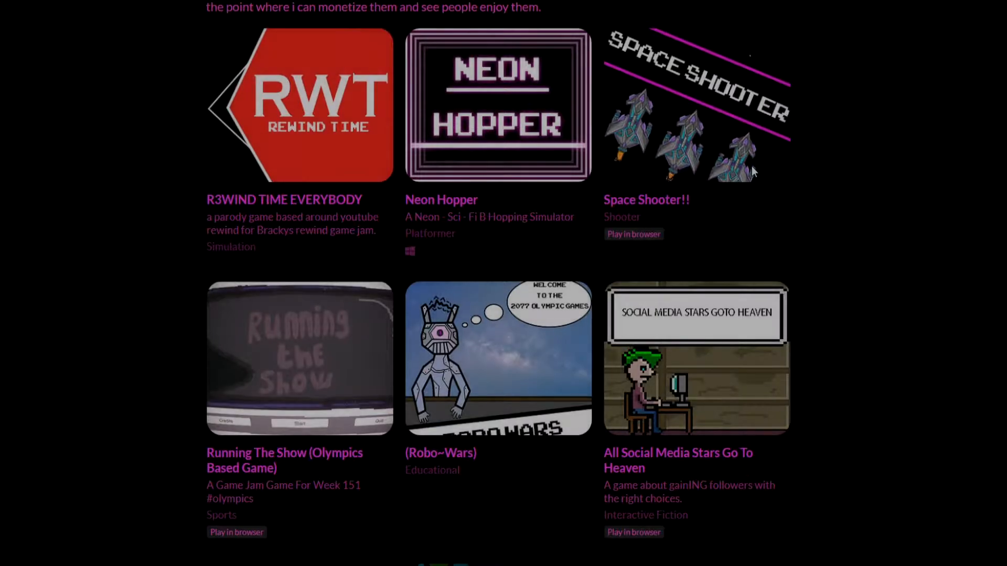
{"action": "scroll", "scroll_direction": "down", "scroll_amount": 3}
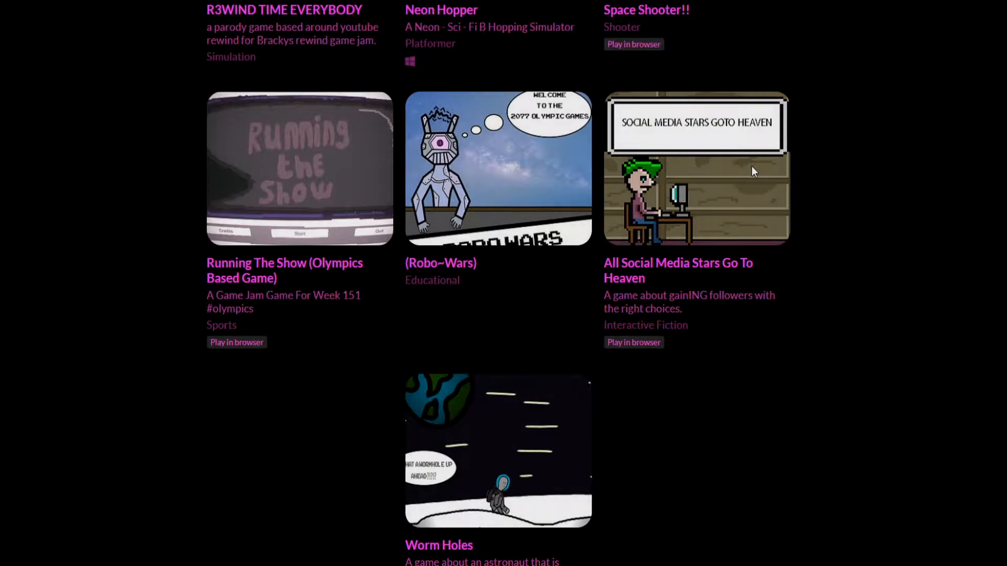
{"action": "scroll", "scroll_direction": "down", "scroll_amount": 3}
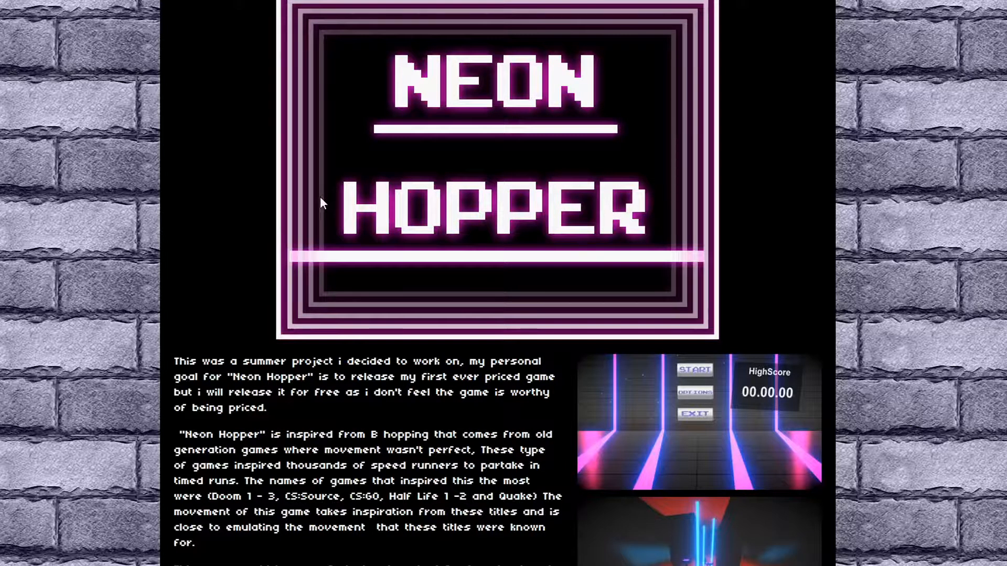
{"action": "scroll", "scroll_direction": "down", "scroll_amount": 3}
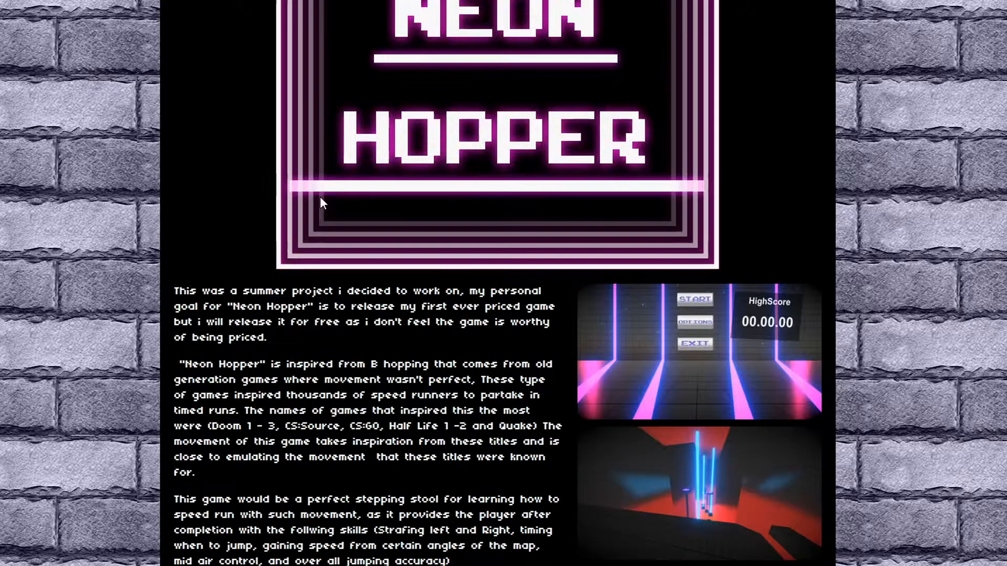
{"action": "scroll", "scroll_direction": "down", "scroll_amount": 3}
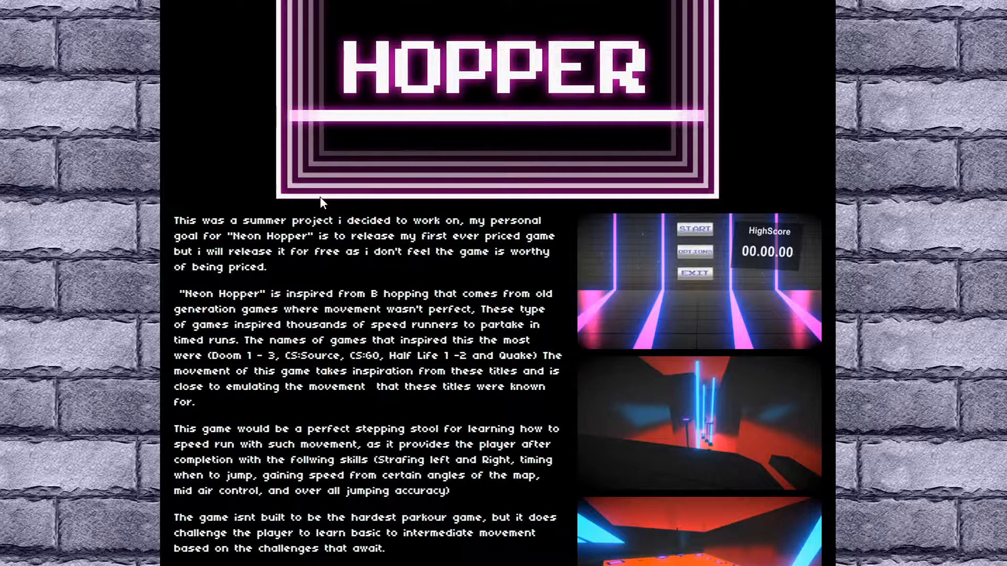
{"action": "scroll", "scroll_direction": "down", "scroll_amount": 3}
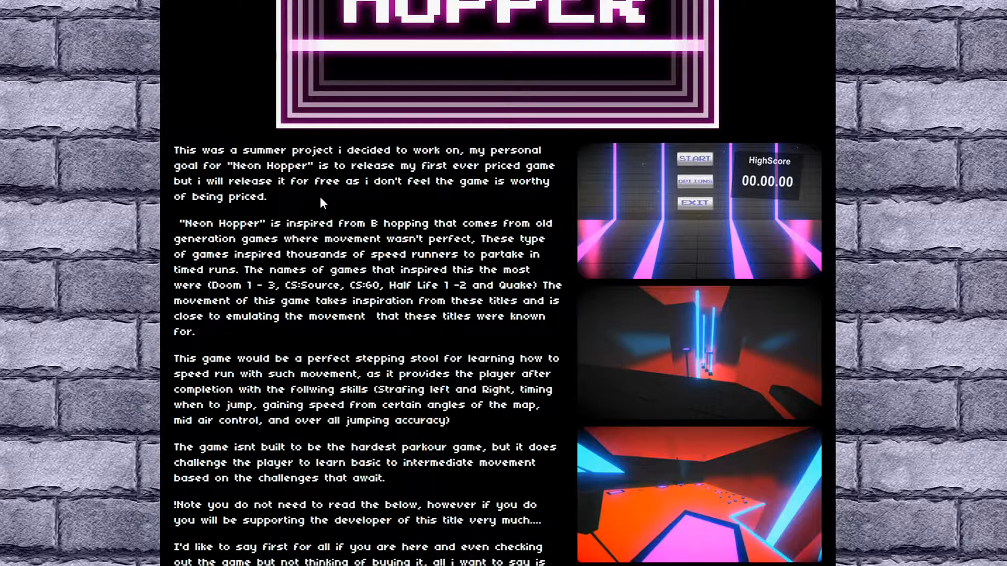
{"action": "scroll", "scroll_direction": "down", "scroll_amount": 3}
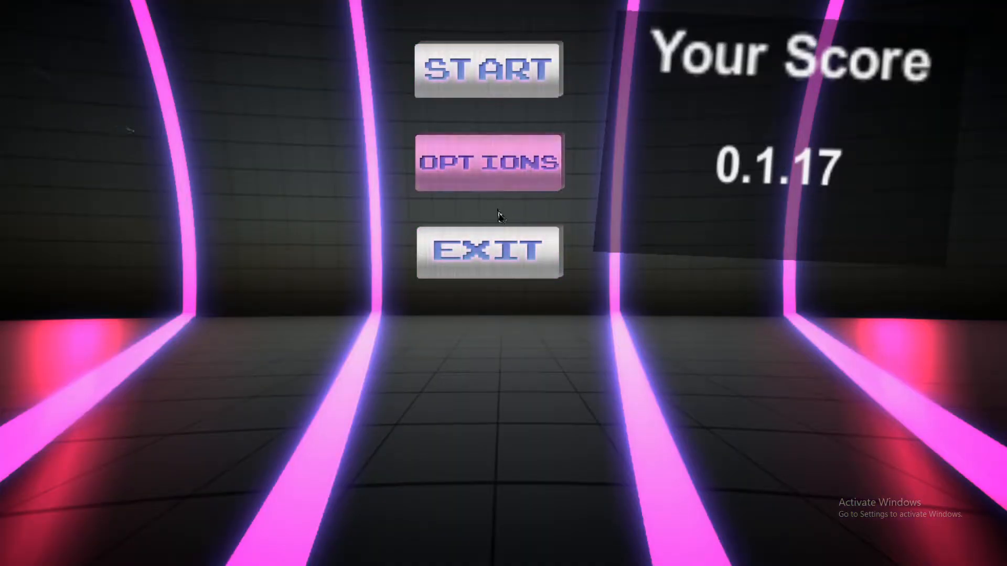
{"action": "mouse_move", "coordinate": [490, 251]}
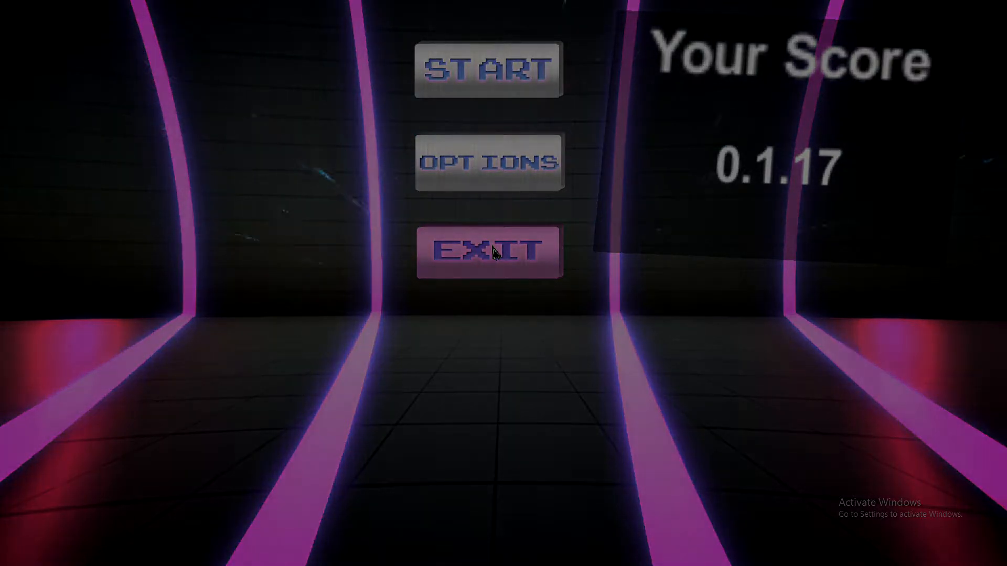
{"action": "left_click", "coordinate": [489, 162]}
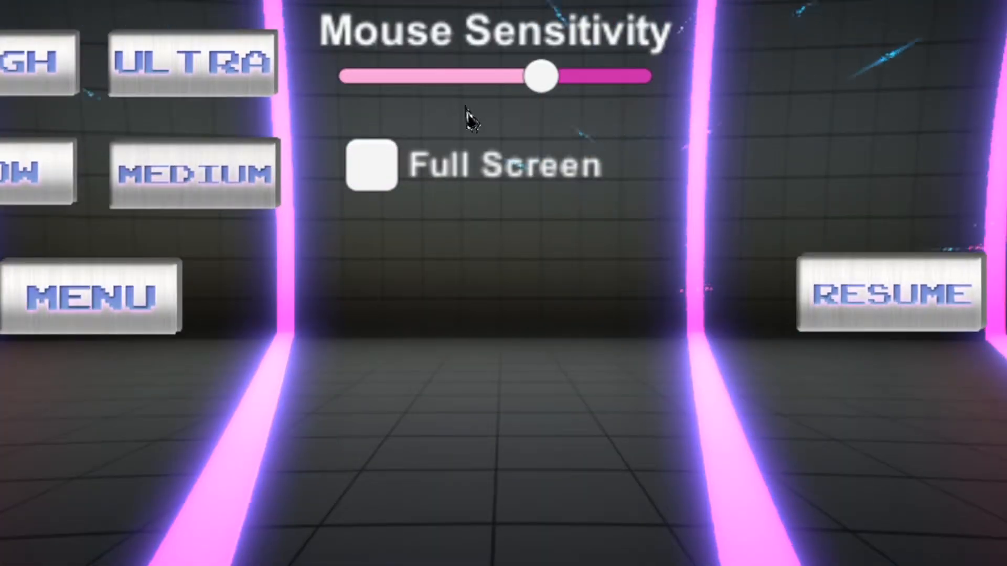
- Raise the Mouse Sensitivity slider to its maximum, leaving full screen unchecked
{"action": "left_click_drag", "start_coordinate": [542, 76], "coordinate": [566, 76]}
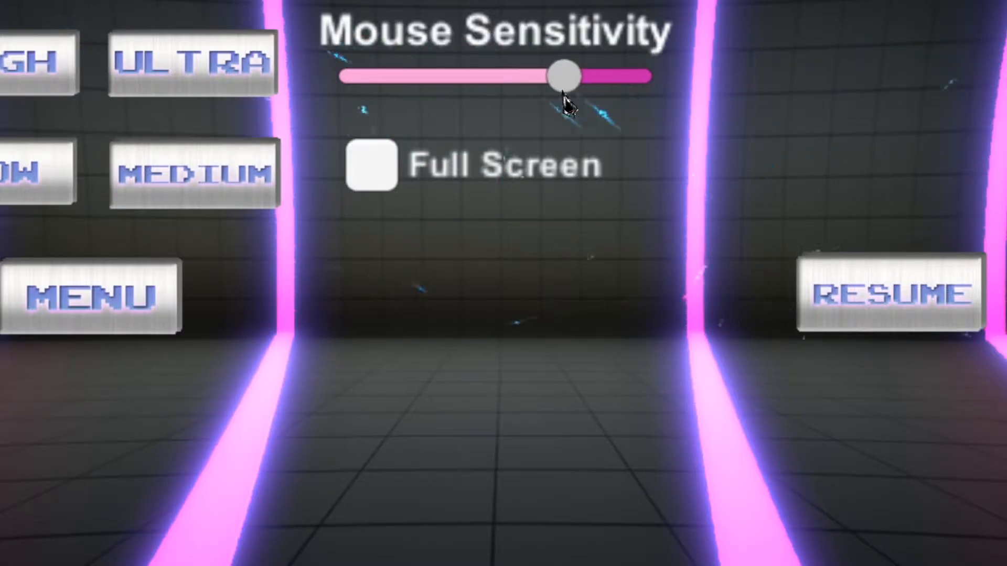
{"action": "left_click_drag", "start_coordinate": [566, 75], "coordinate": [545, 76]}
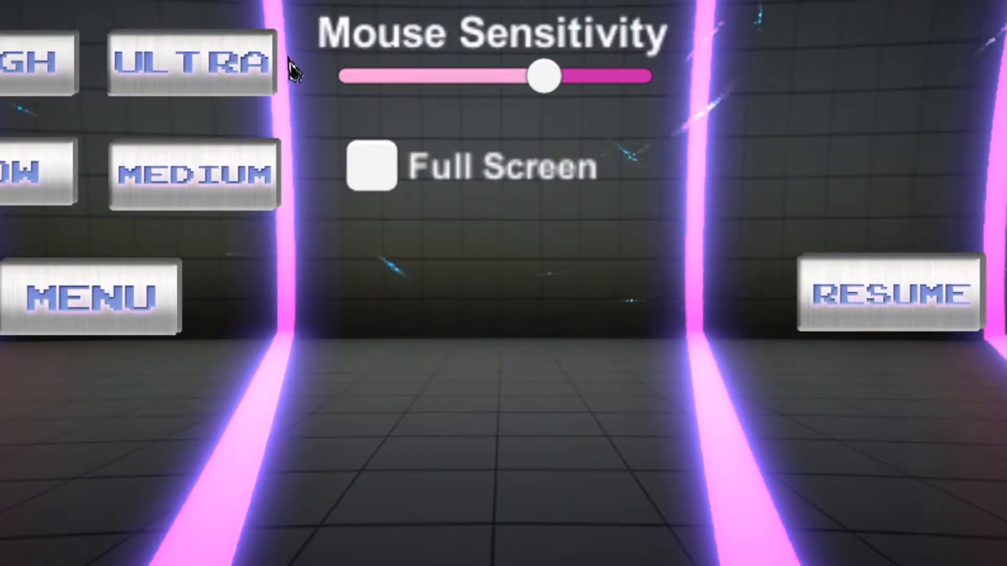
{"action": "mouse_move", "coordinate": [469, 76]}
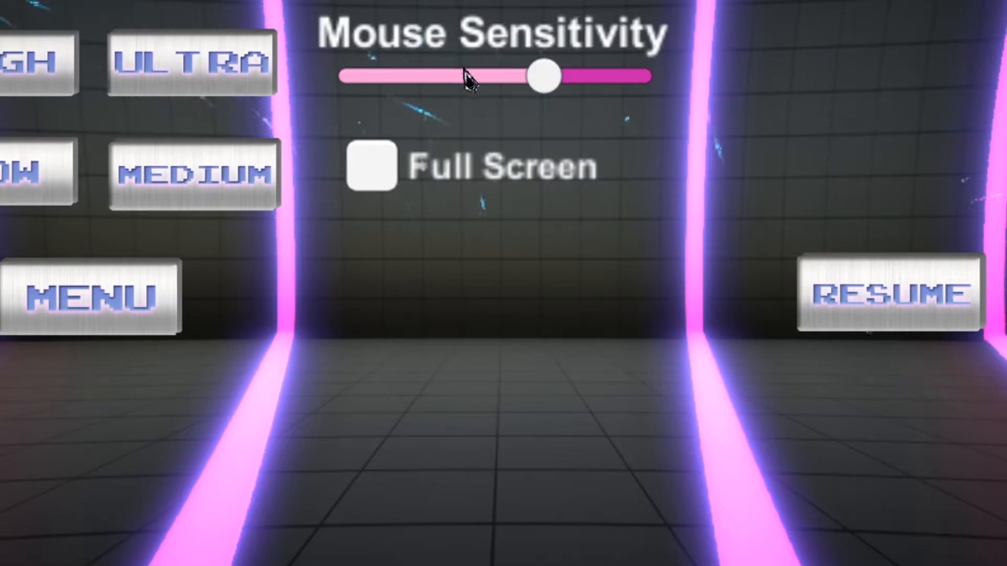
{"action": "left_click_drag", "start_coordinate": [542, 76], "coordinate": [636, 75]}
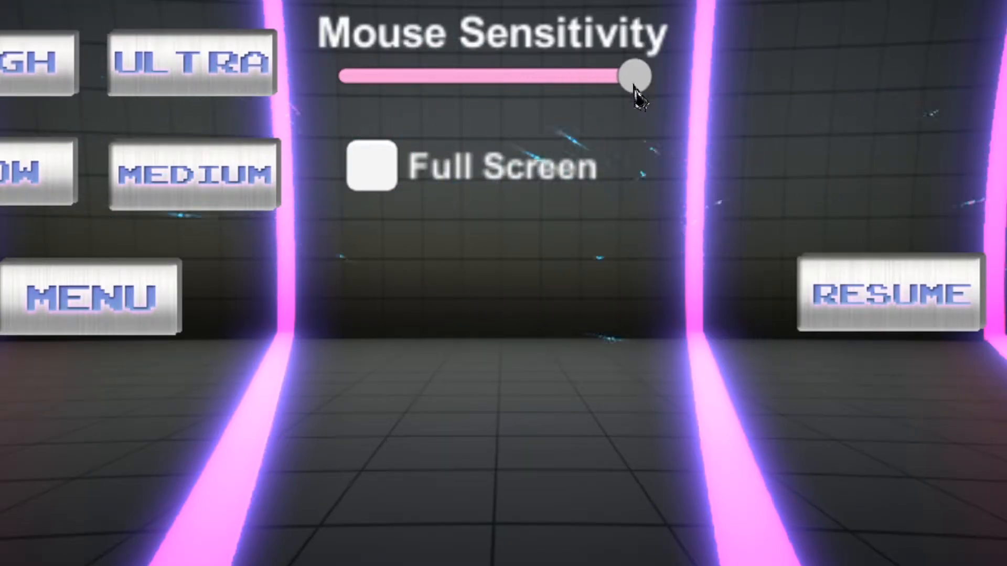